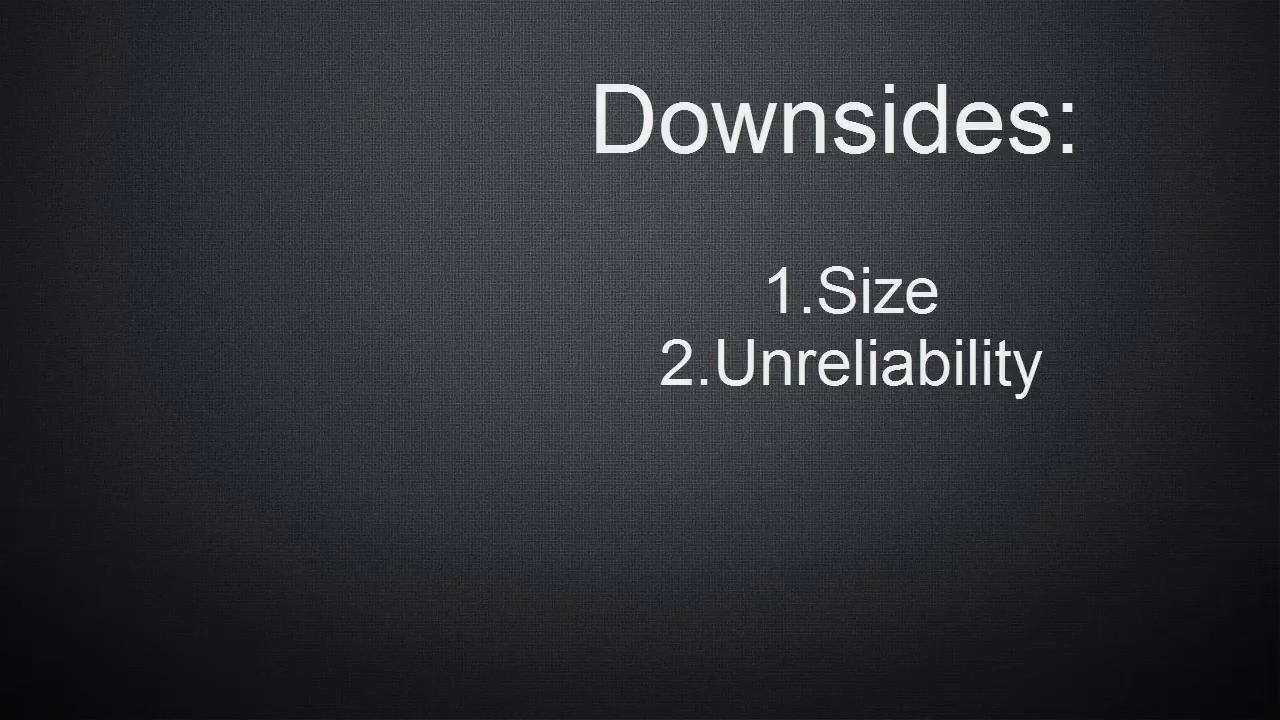
Step: Advance the slideshow to the Solid State Drive slide and clear its two drive photos
key("Right")
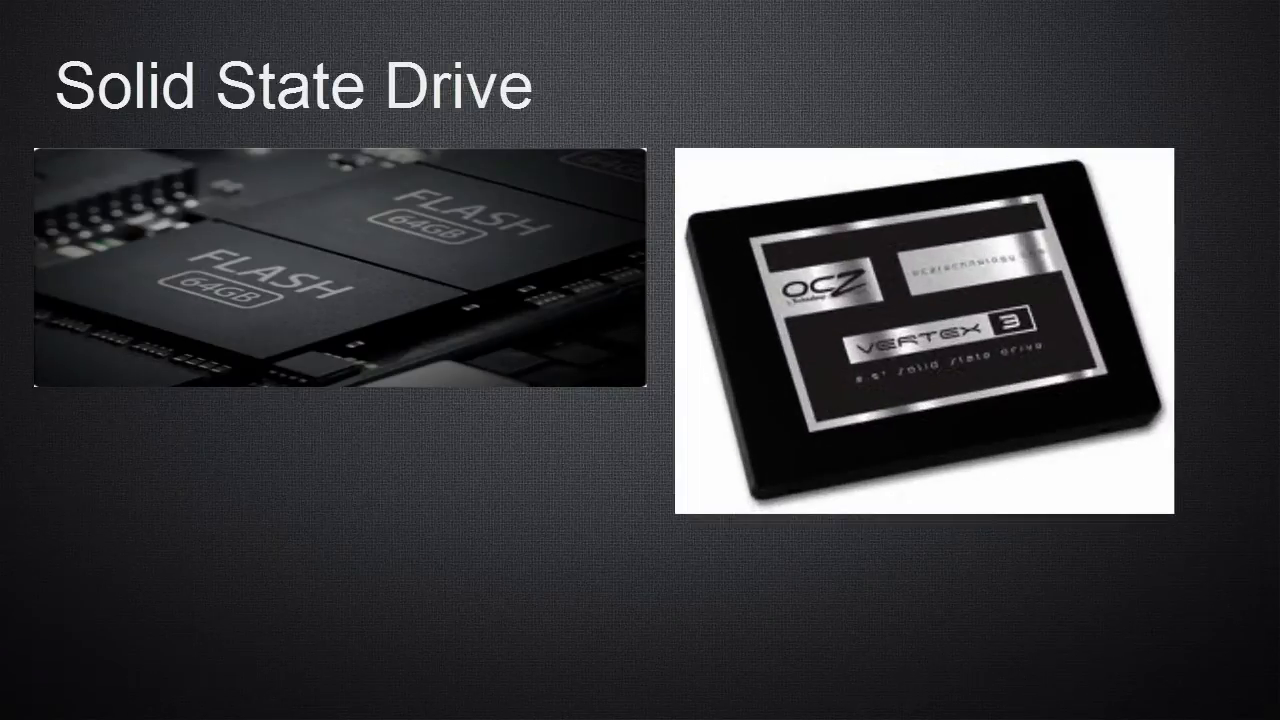
left_click(640, 360)
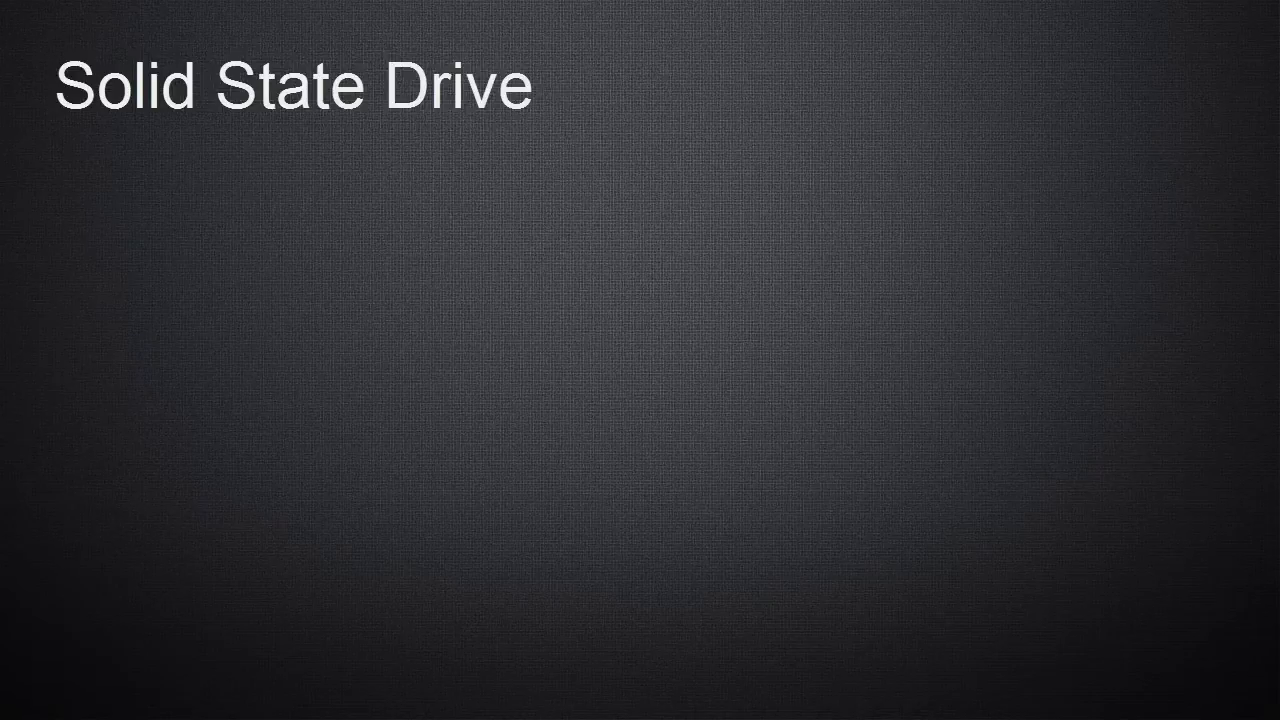